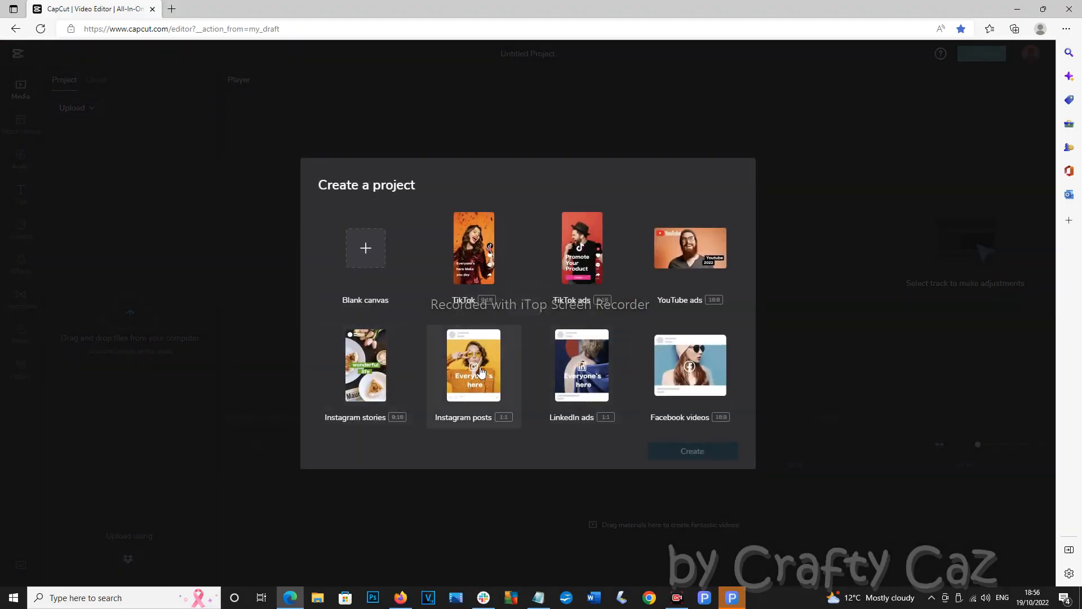
Step: Create a new project using the square Instagram posts template
click(474, 365)
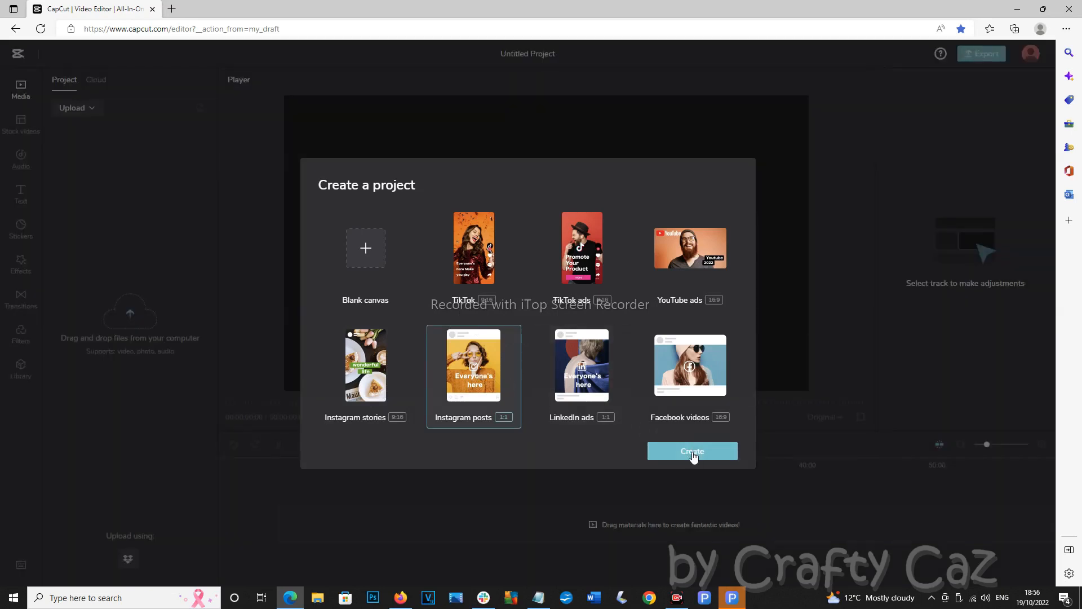
click(692, 451)
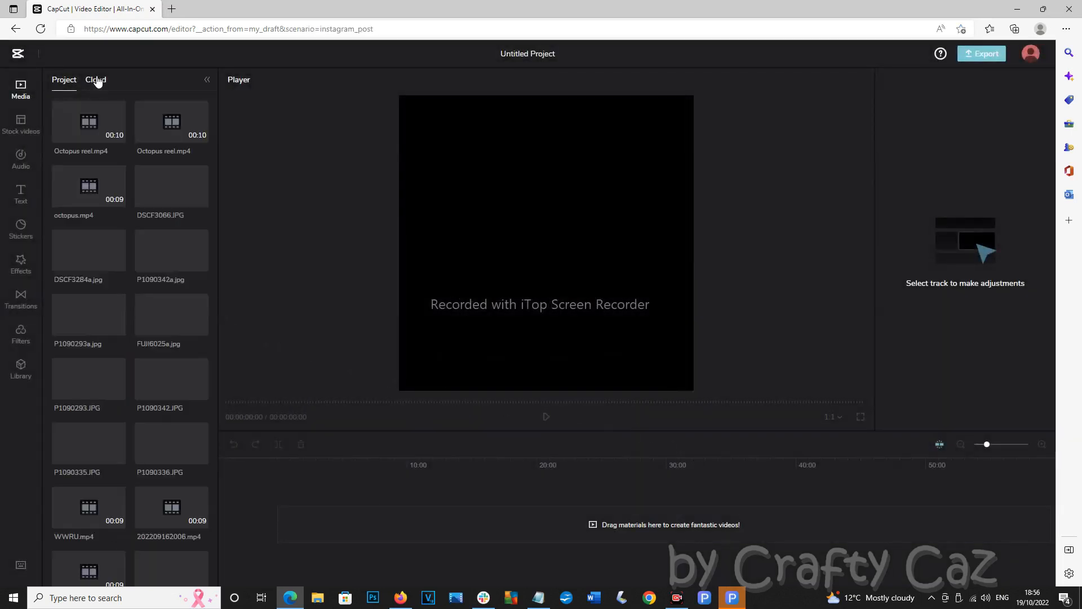
Step: Show the Cloud media in the Media panel and browse down through the uploaded thumbnails
click(96, 80)
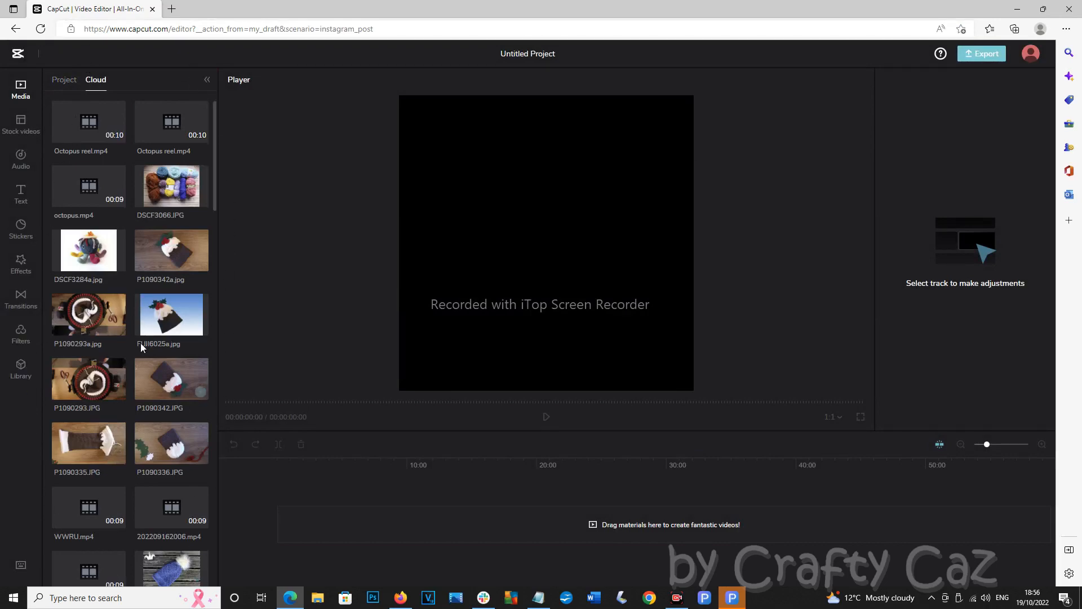
scroll(down, 3)
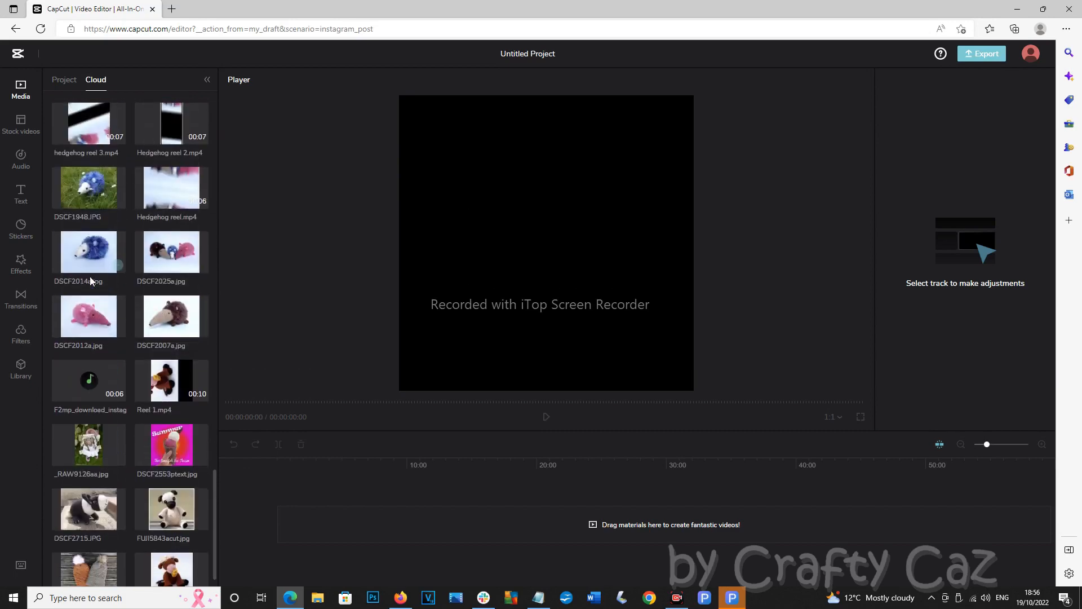
scroll(down, 3)
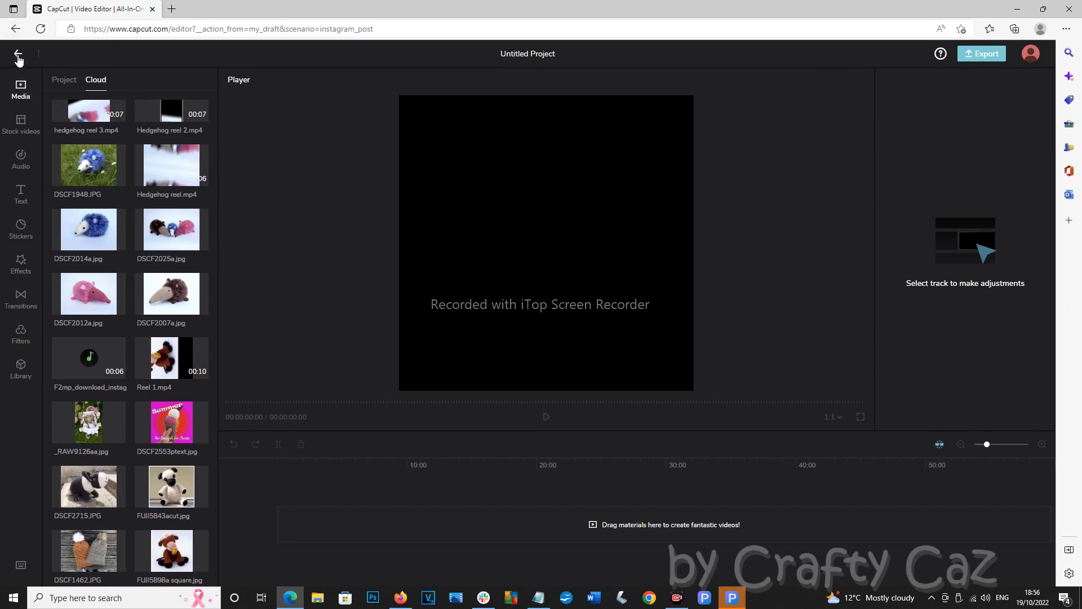
Step: Go back to My Cloud, dismiss the translate offer, and delete FUJI5898a square.jpg
click(18, 56)
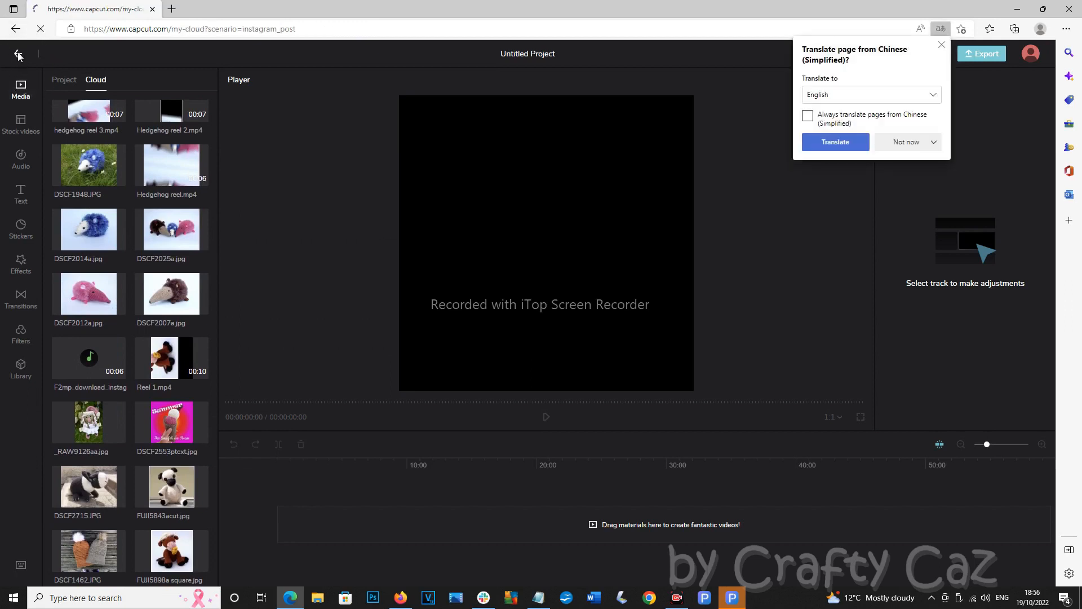
click(17, 55)
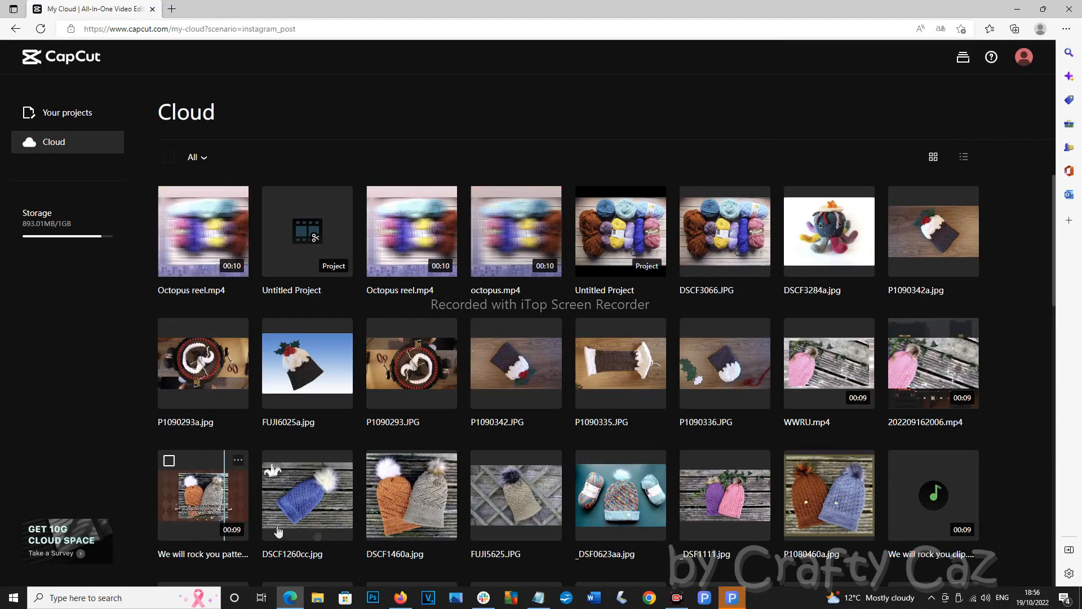
scroll(down, 3)
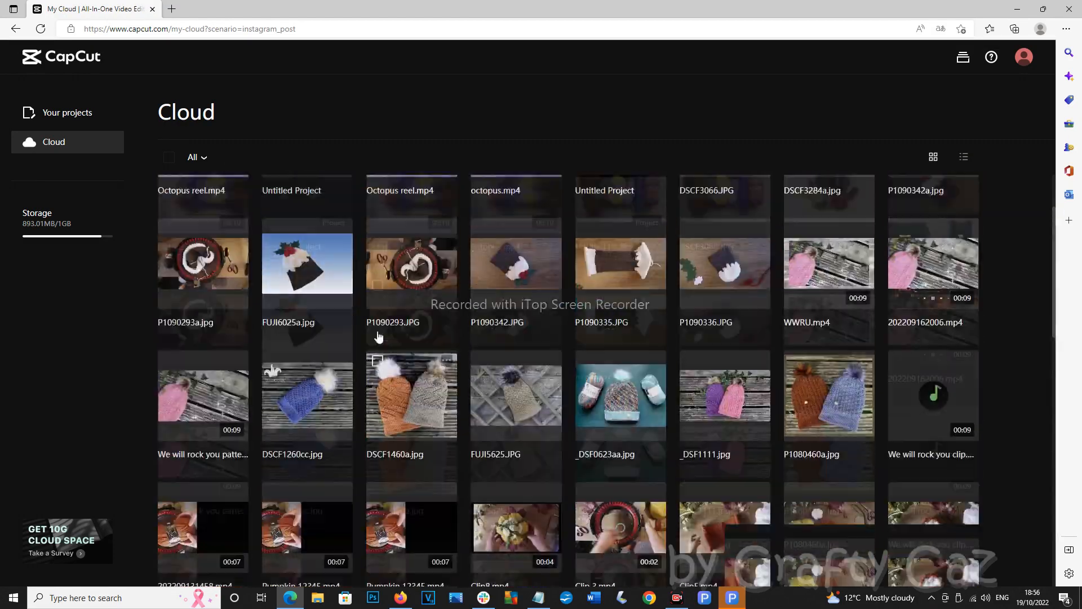
scroll(down, 3)
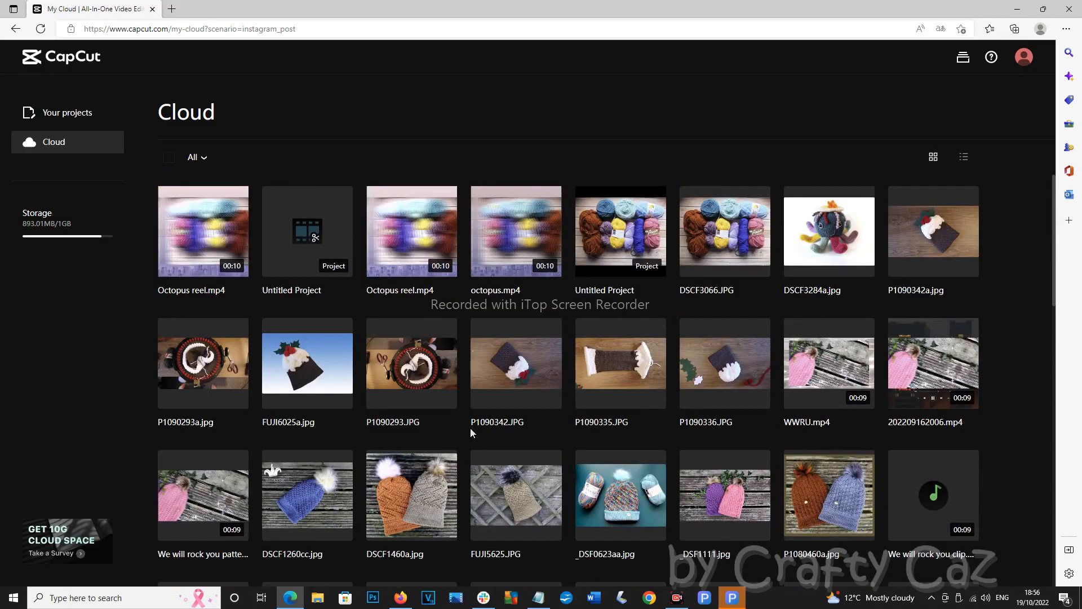
scroll(down, 3)
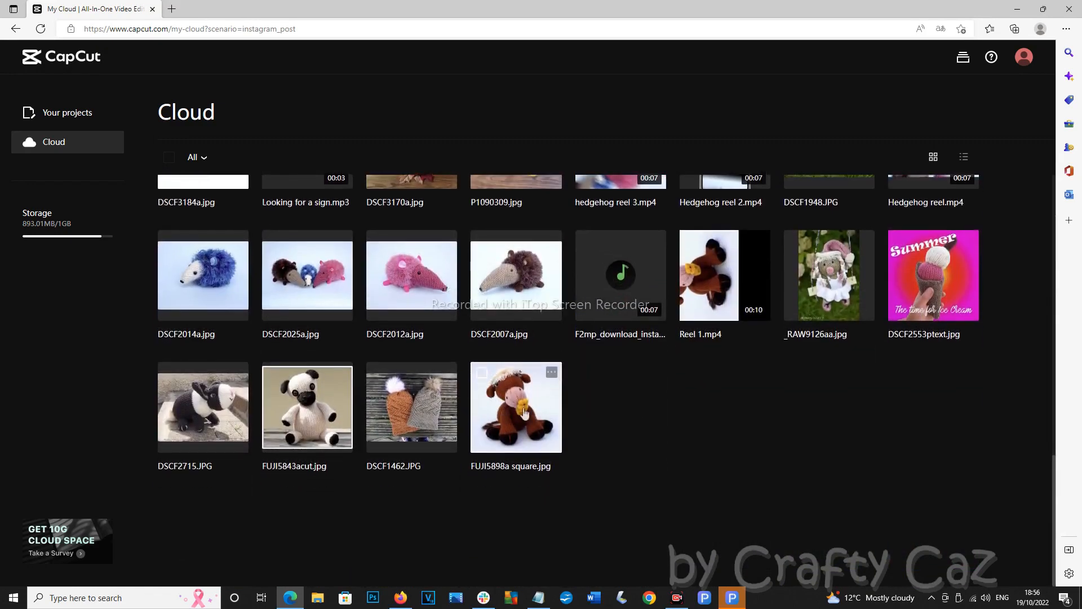
click(551, 373)
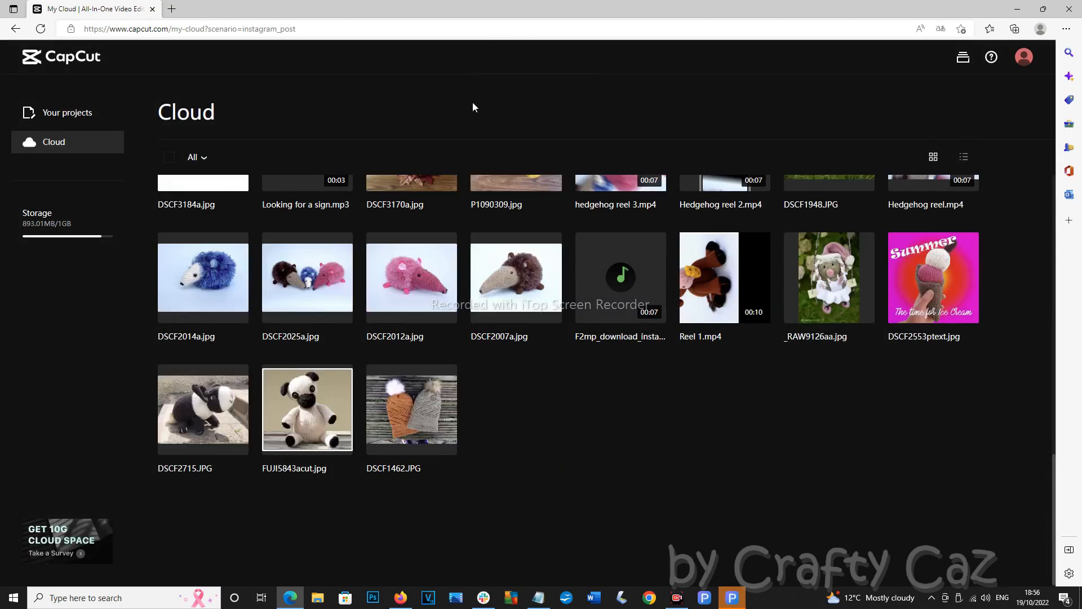
Step: Delete the DSCF1462.JPG hats picture through its options menu and confirm
click(448, 377)
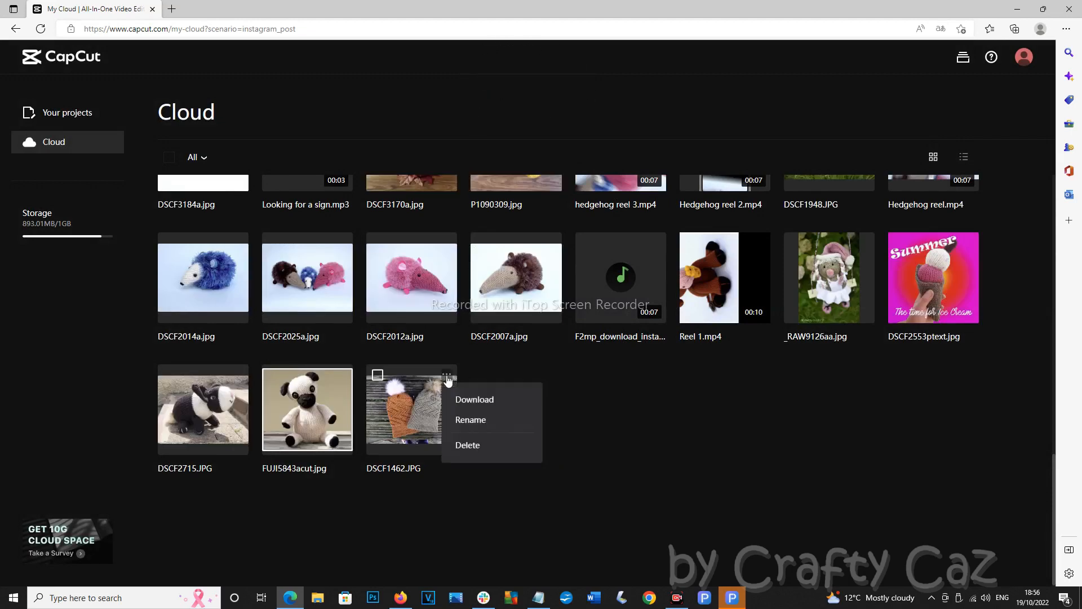
click(467, 444)
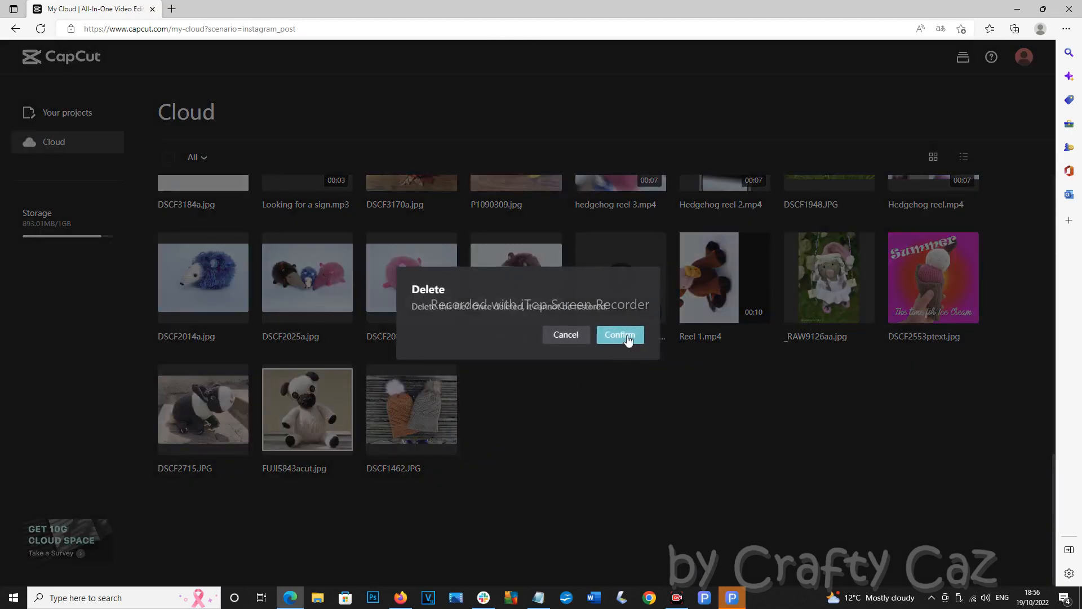
click(619, 338)
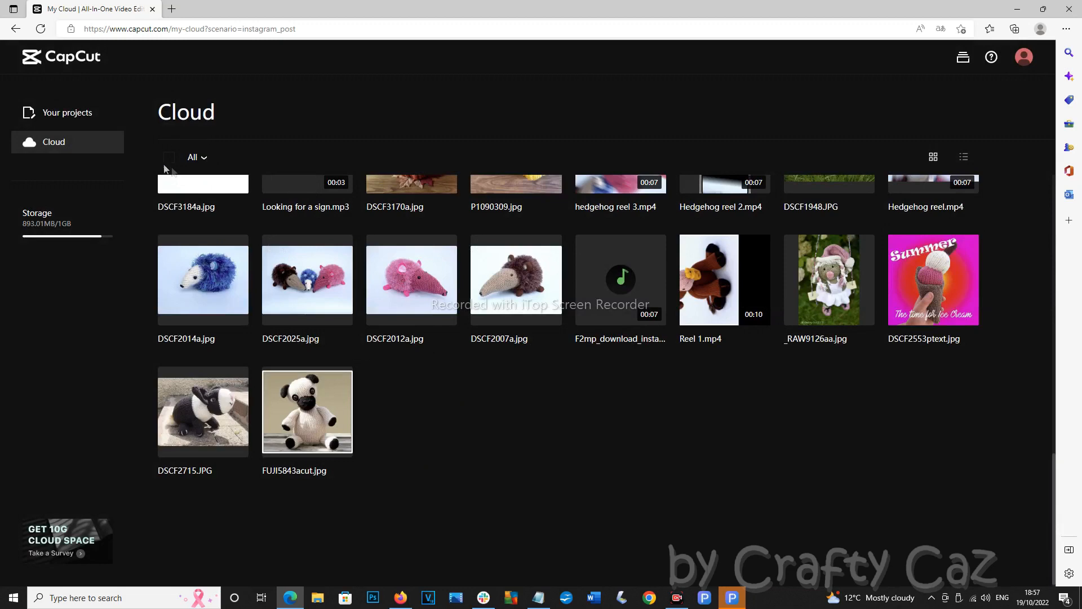
Step: Select all 66 loaded cloud files and confirm their bulk deletion
click(169, 156)
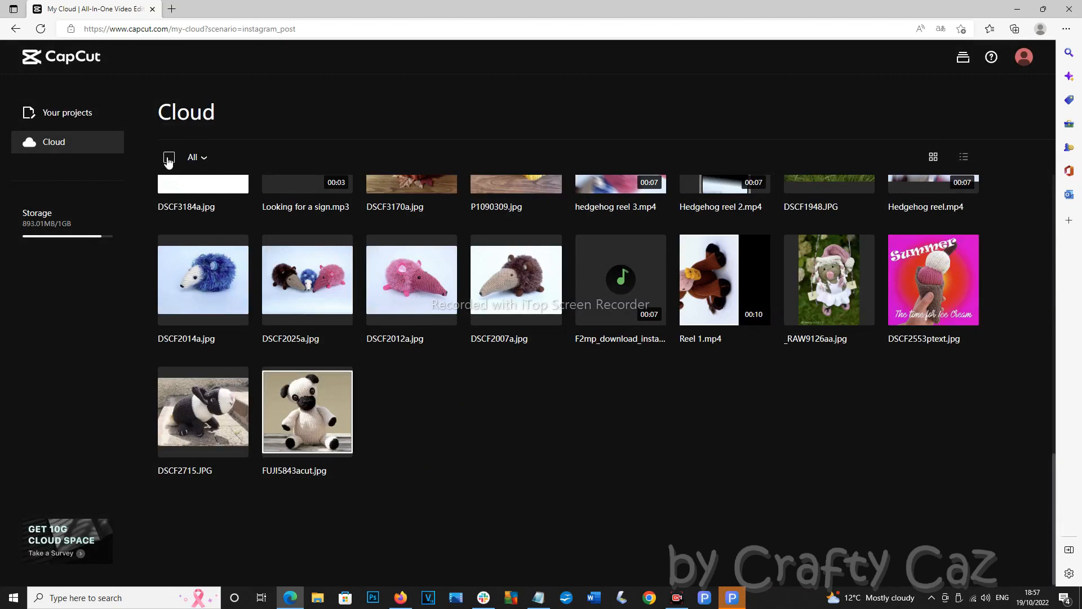
click(169, 158)
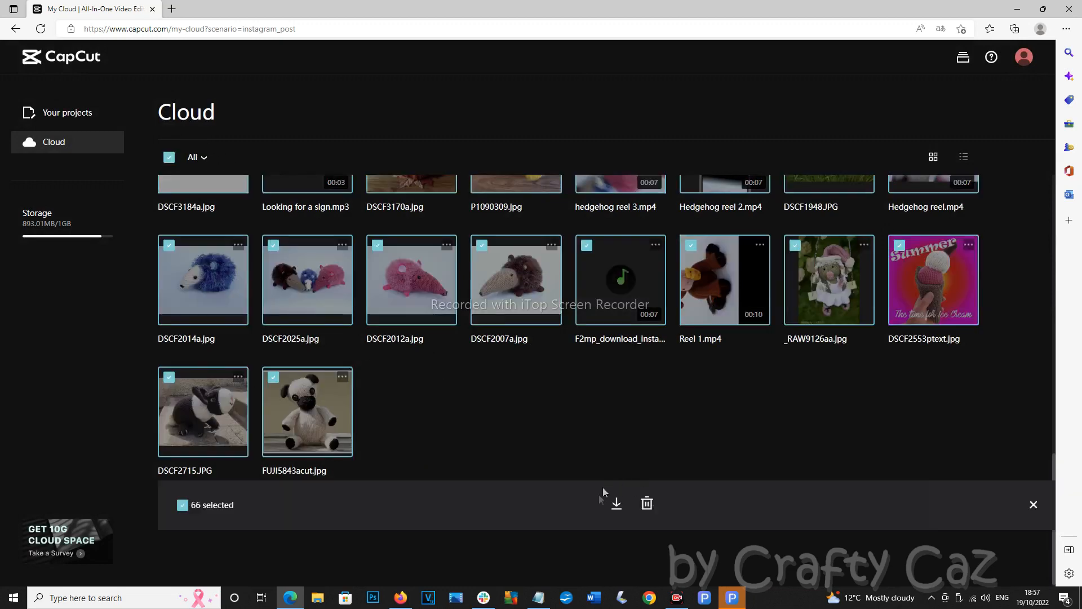
click(646, 504)
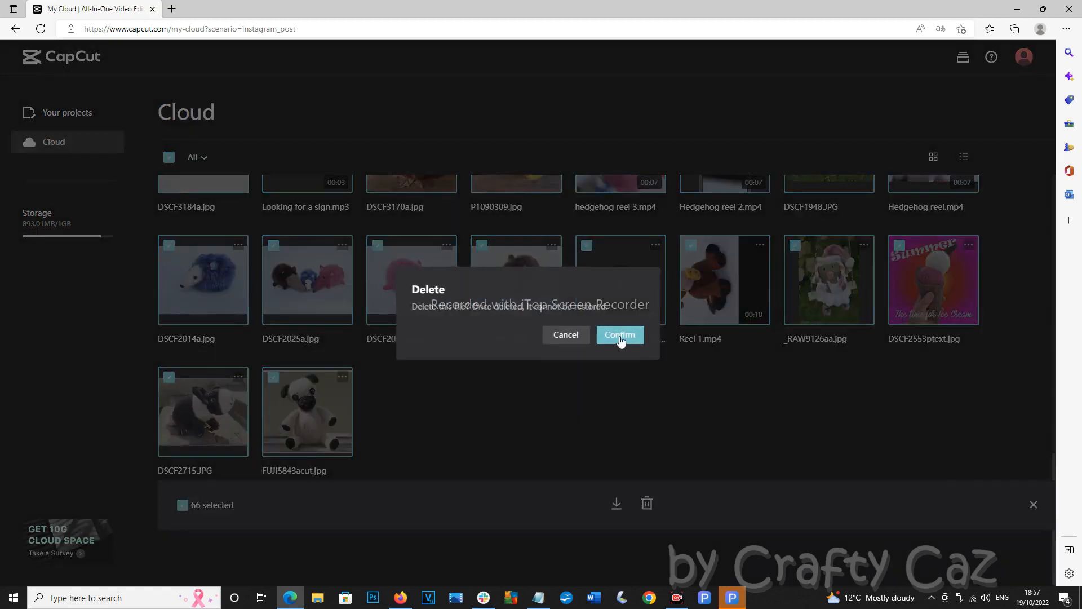
click(619, 335)
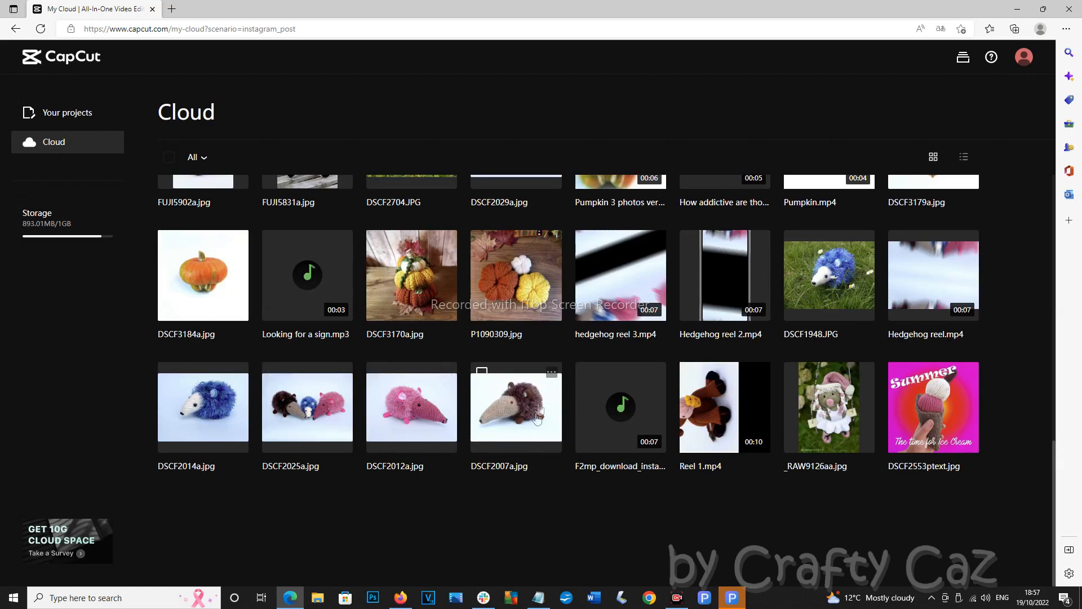
Step: Delete DSCF2007a.jpg, then delete DSCF2012a.jpg through its options menu and confirm
click(551, 373)
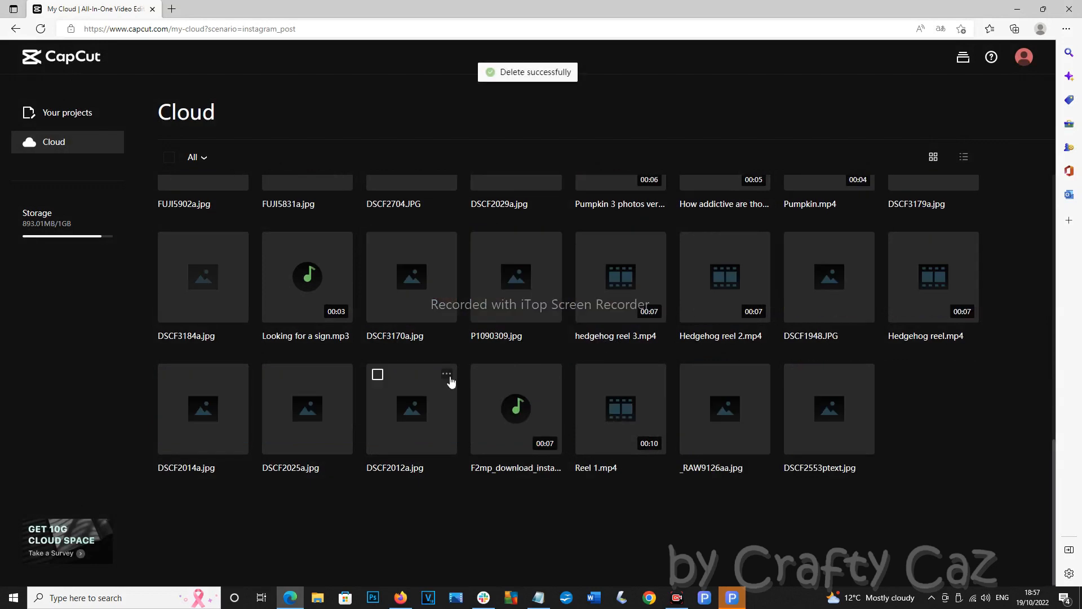
click(446, 375)
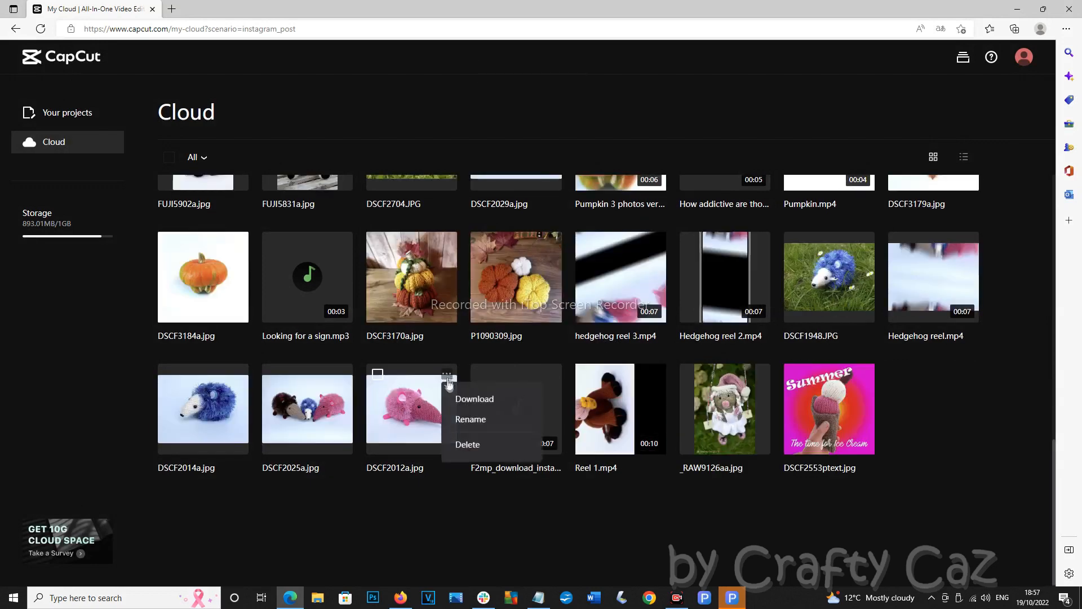
click(467, 444)
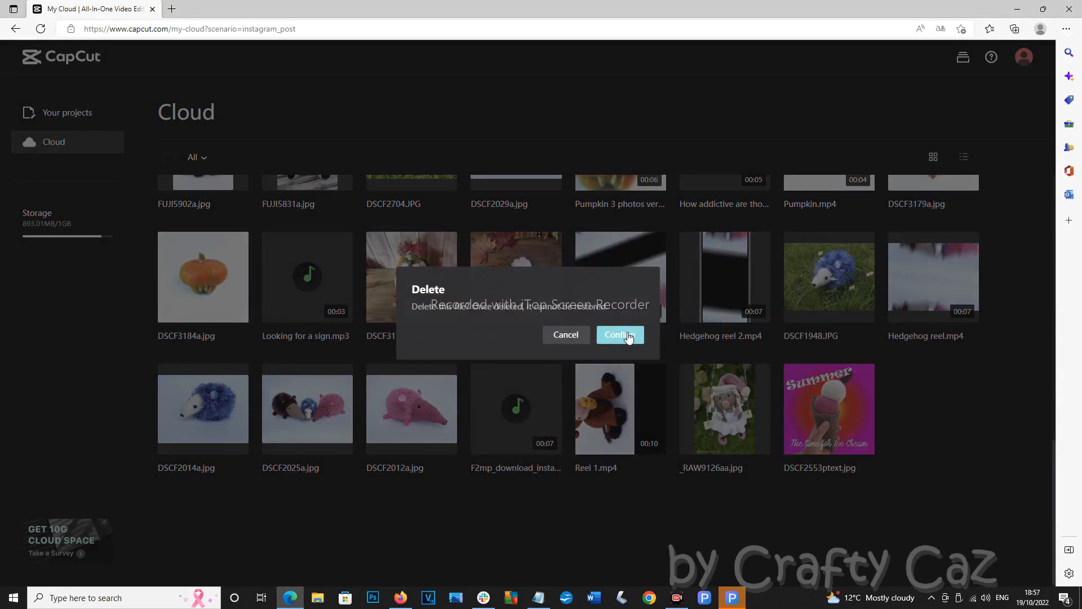
click(619, 334)
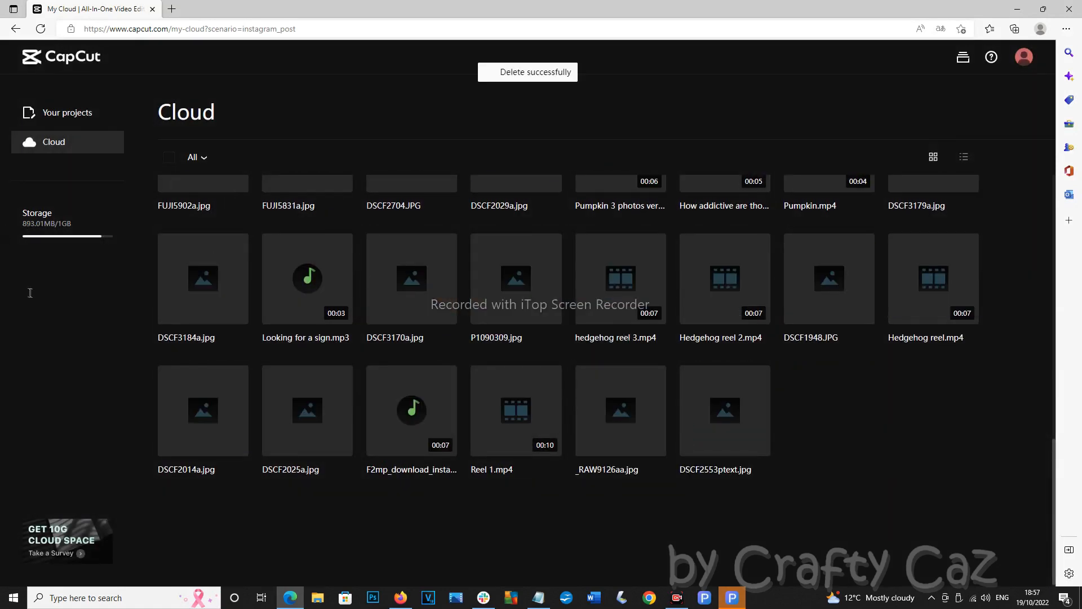